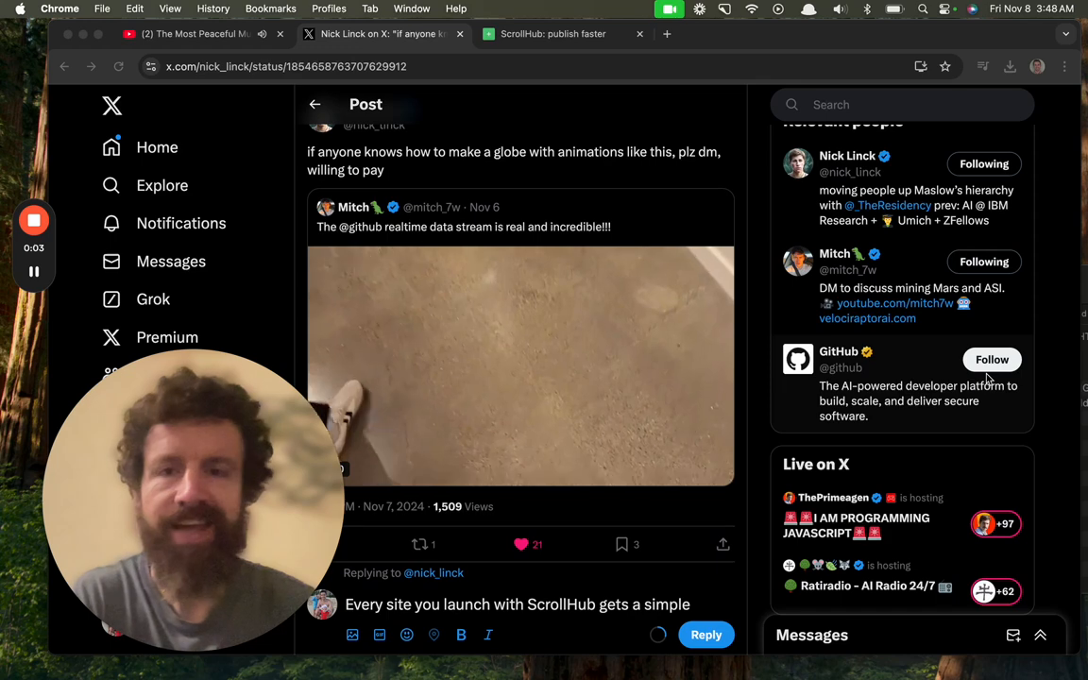
Step: Open Nick Linck's personal website, nicklinck.com, from his X post
scroll(up, 3)
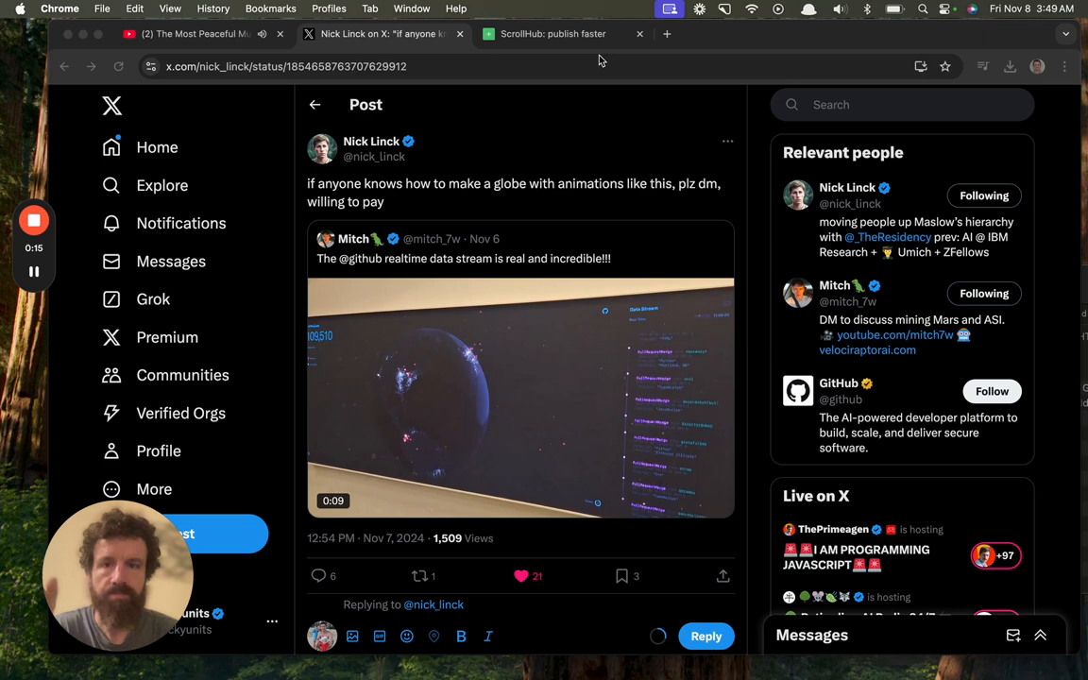
click(552, 34)
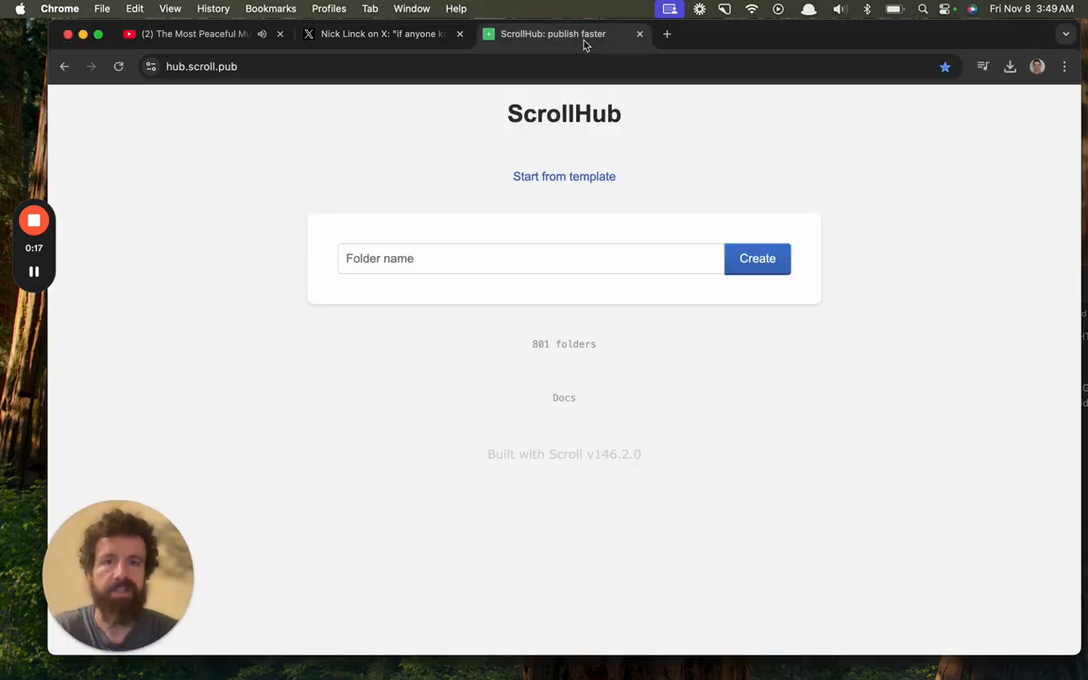
click(378, 34)
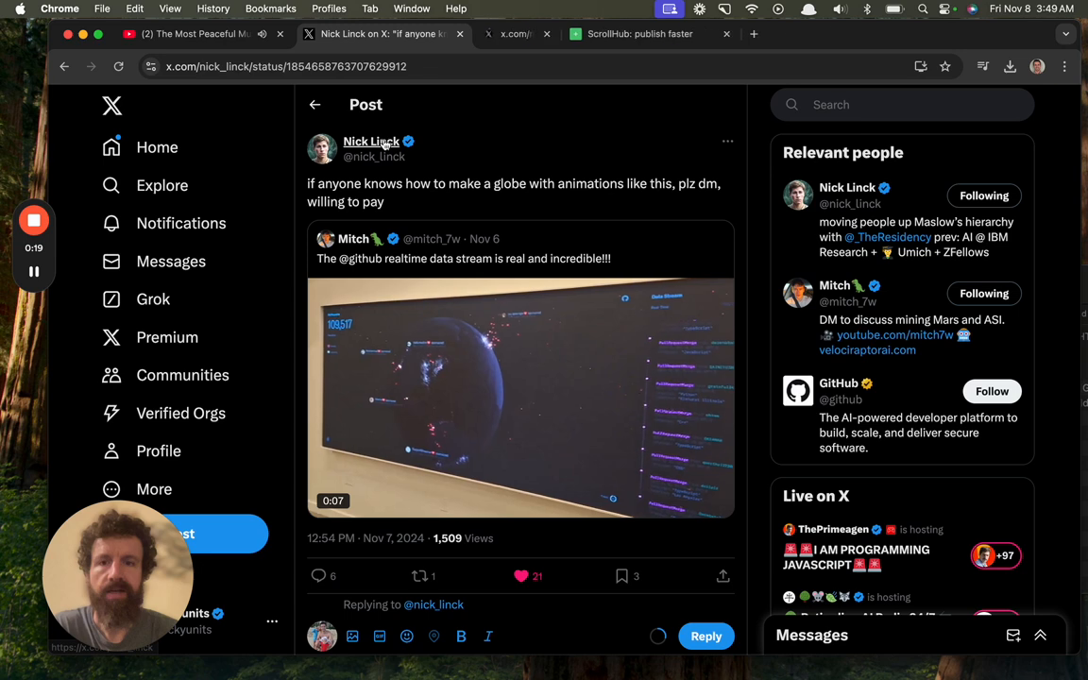
click(371, 141)
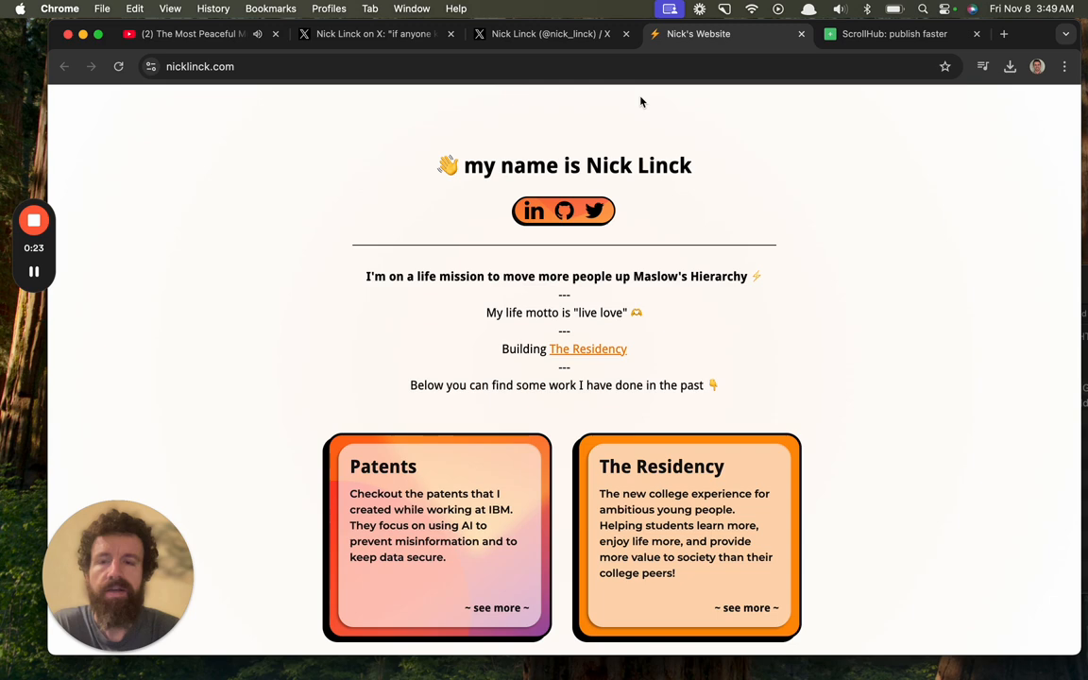
mouse_move(806, 175)
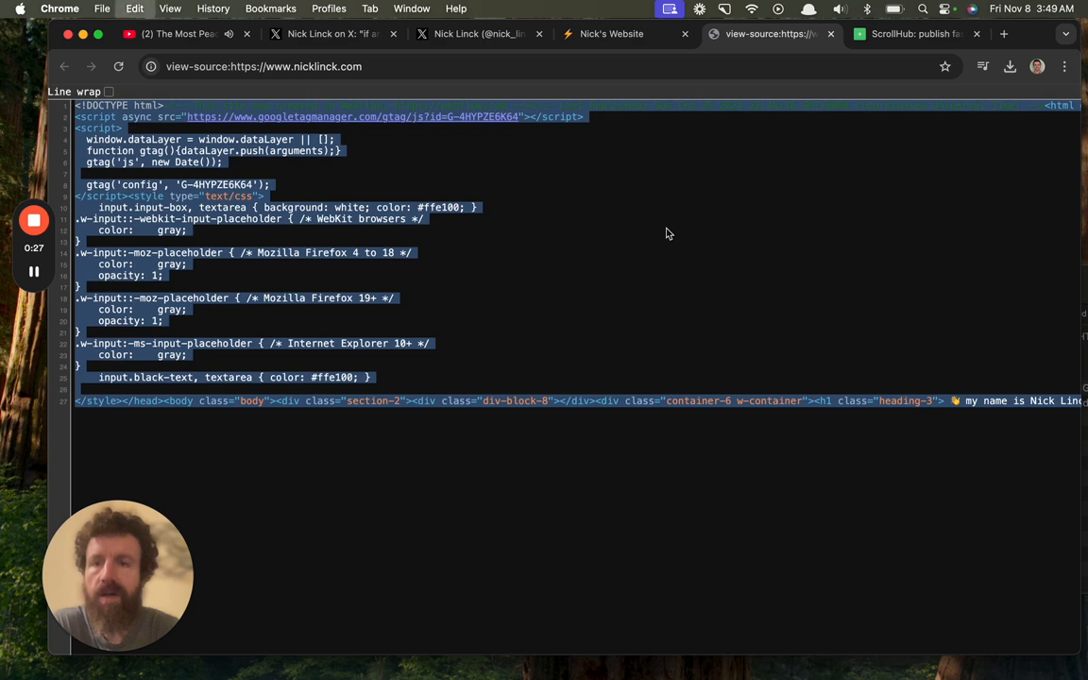
Step: Copy the website's full page source and return to the ScrollHub home page
click(912, 34)
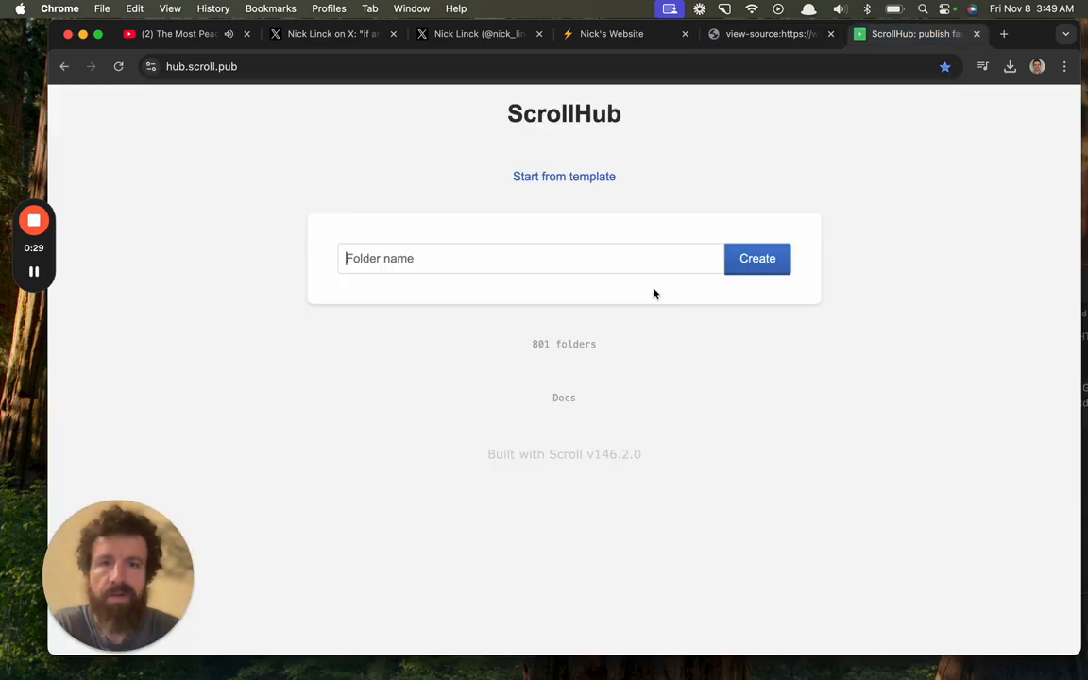
click(612, 34)
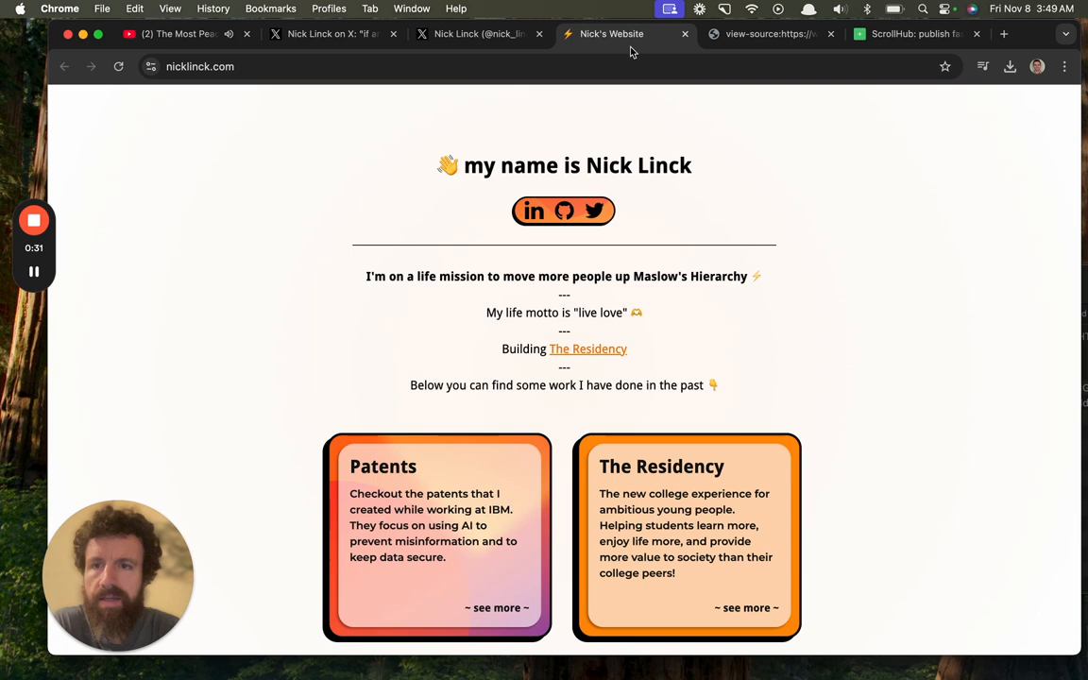
click(916, 34)
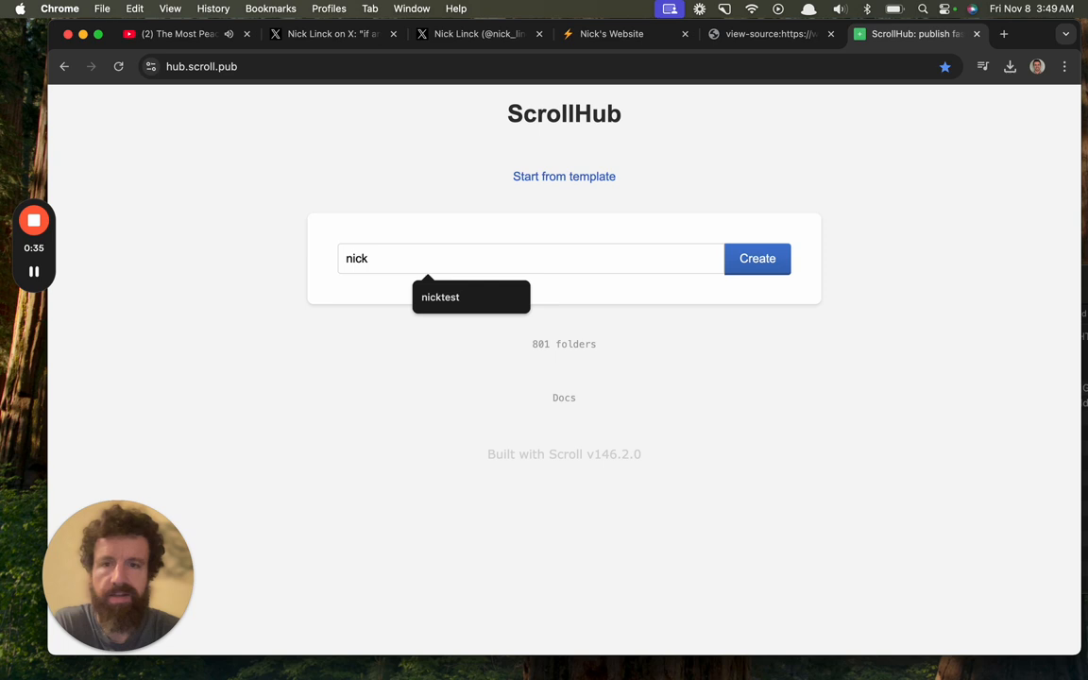
Step: Create a ScrollHub folder named 'nicksite'
text(site)
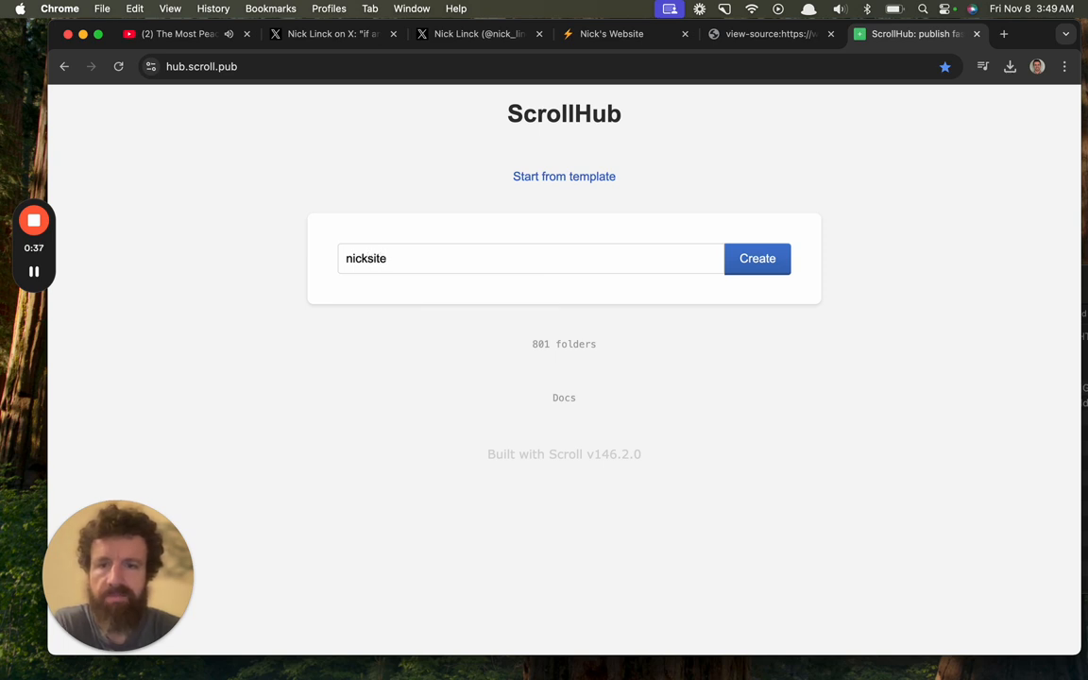
click(757, 258)
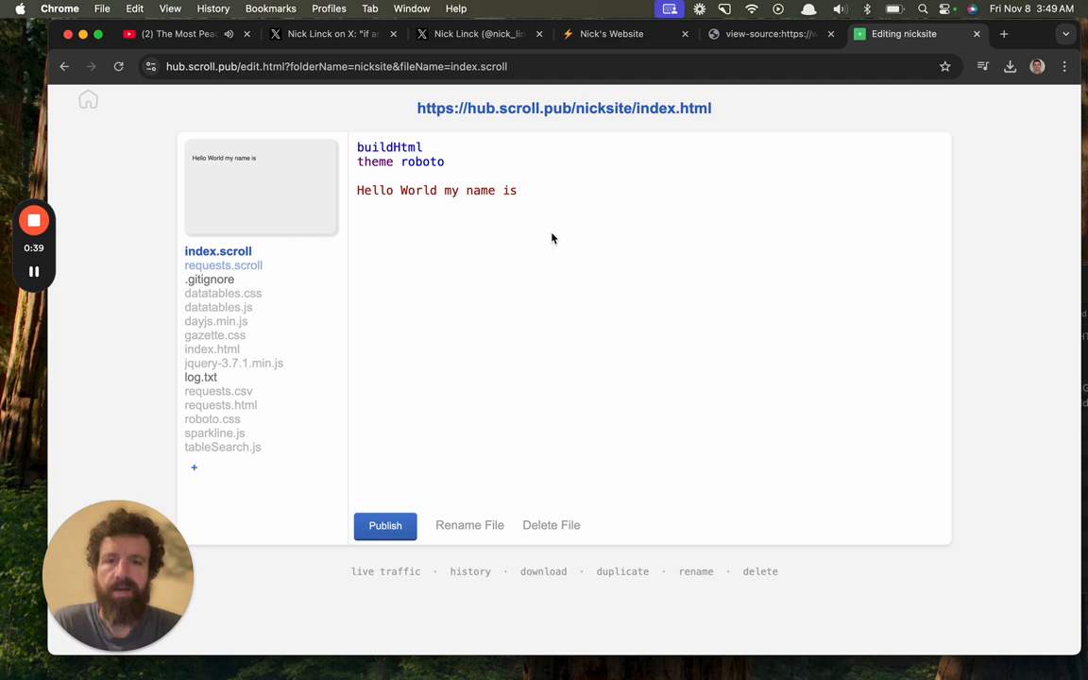
mouse_move(271, 341)
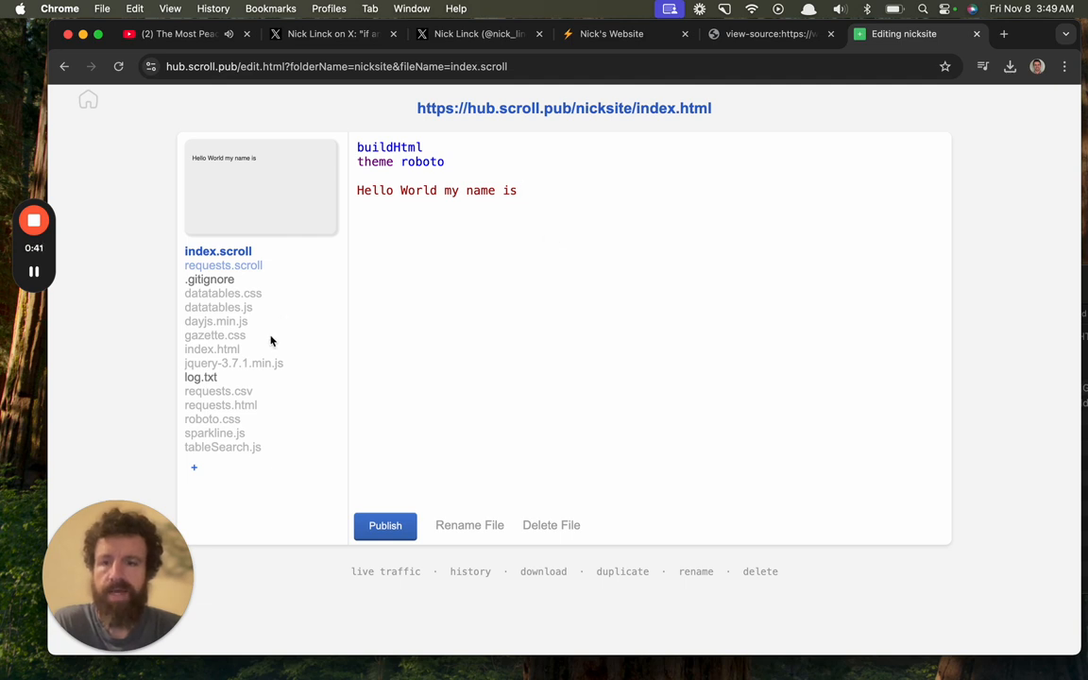
Step: Add a nick.html file and paste Nick's website source into it
click(193, 467)
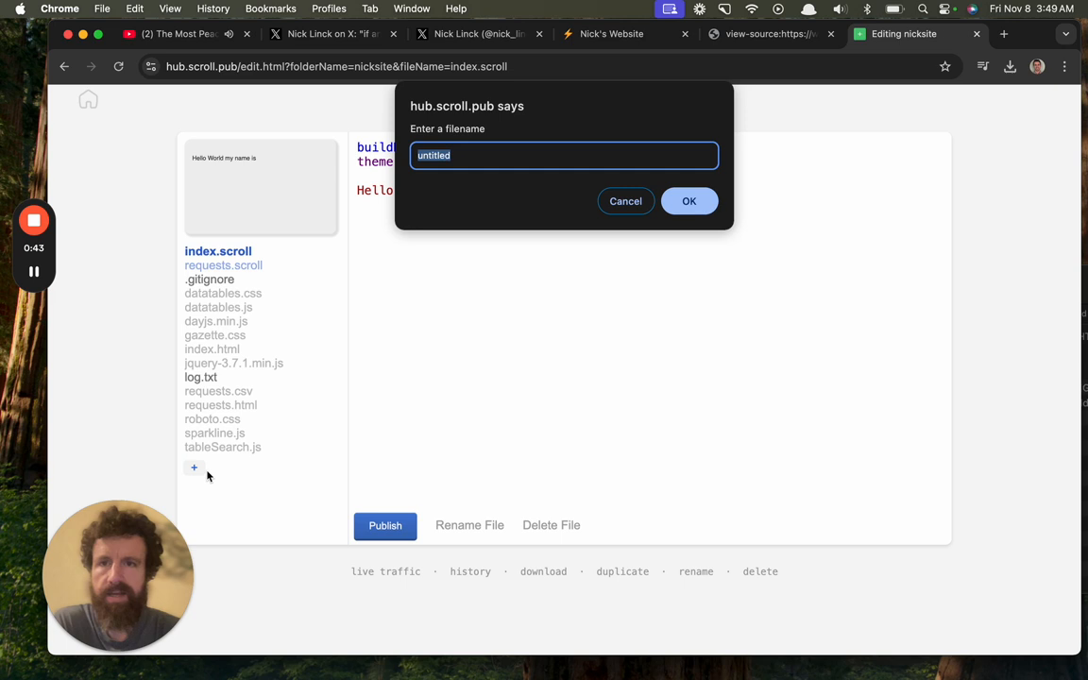
text(nick.html)
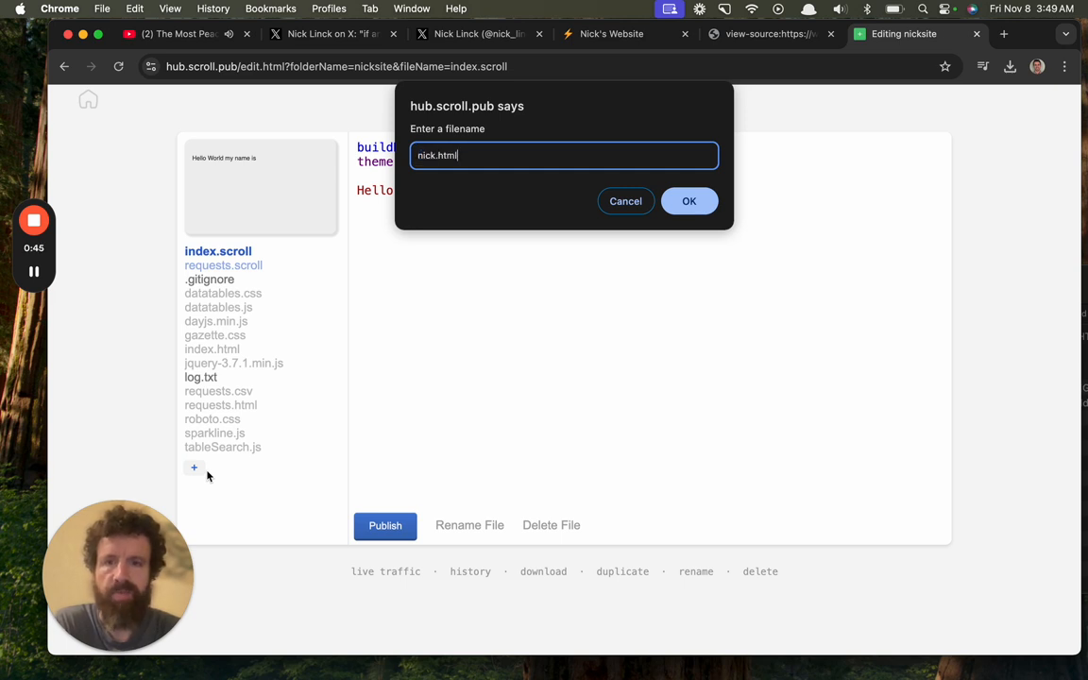
click(689, 200)
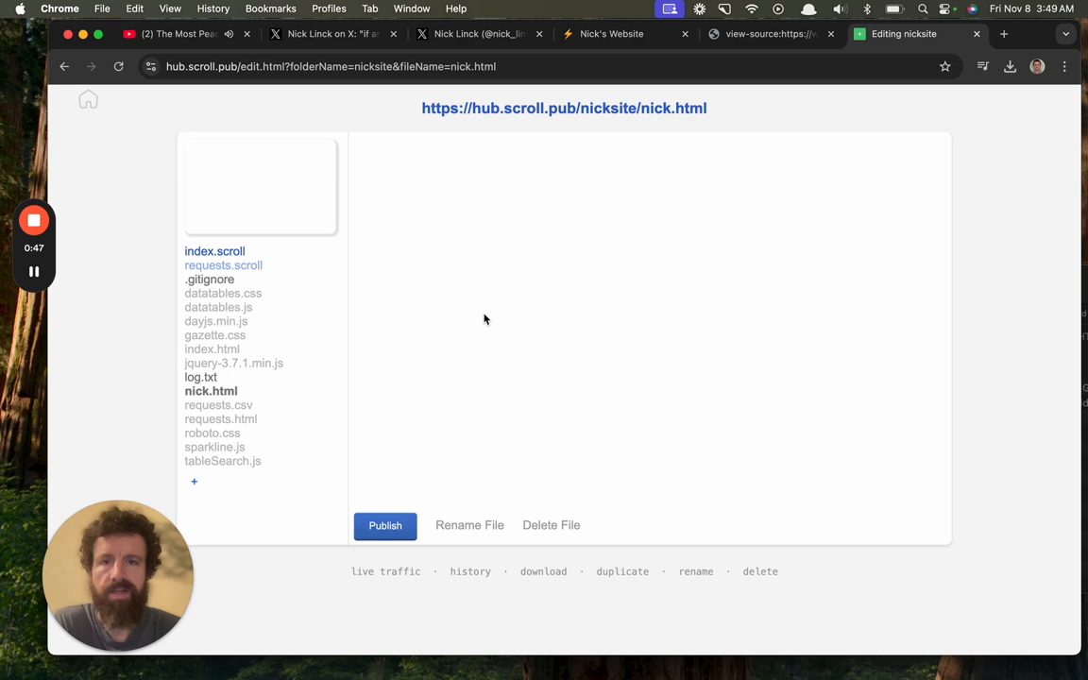
click(385, 526)
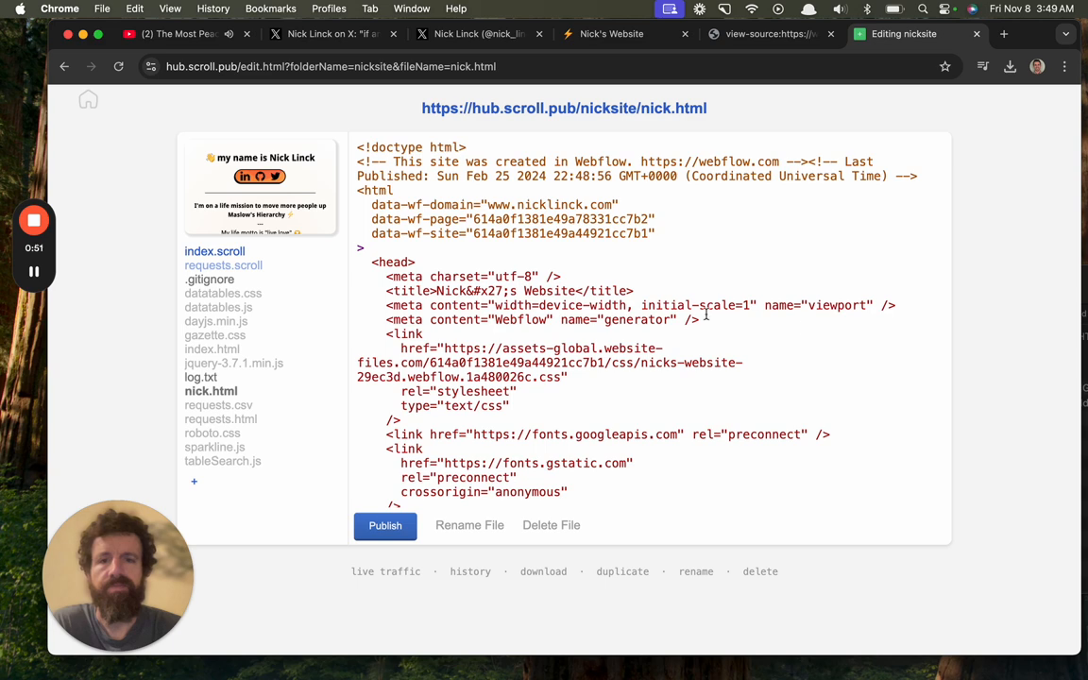
Step: Replace index.scroll's body with 'nick.html', publish it, and open the published page
click(217, 250)
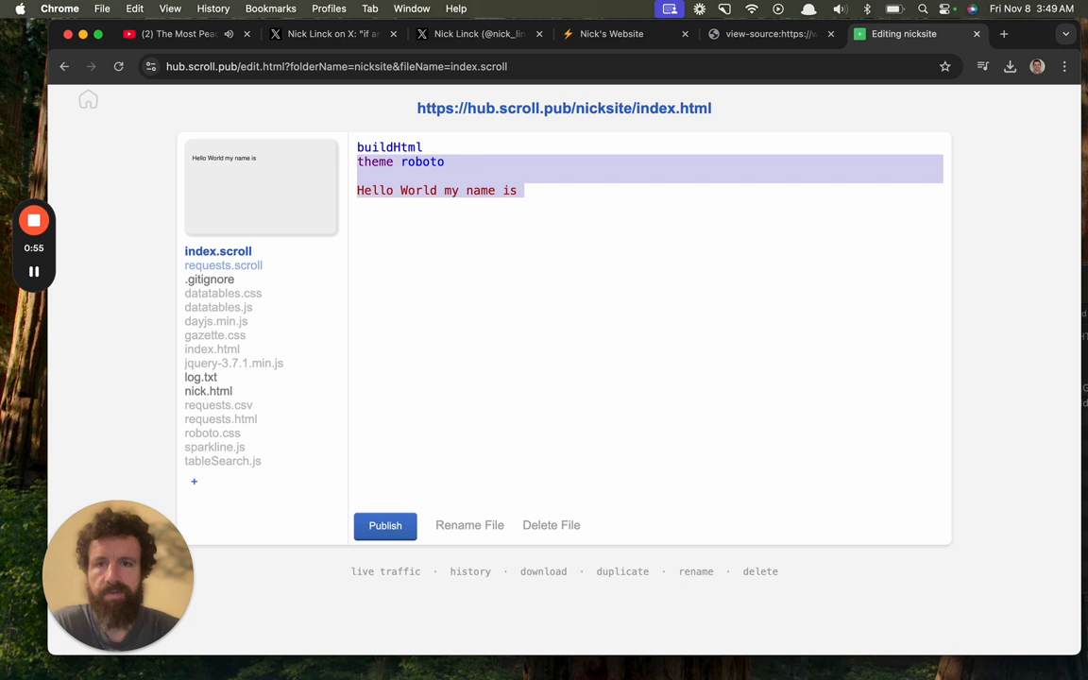
click(384, 526)
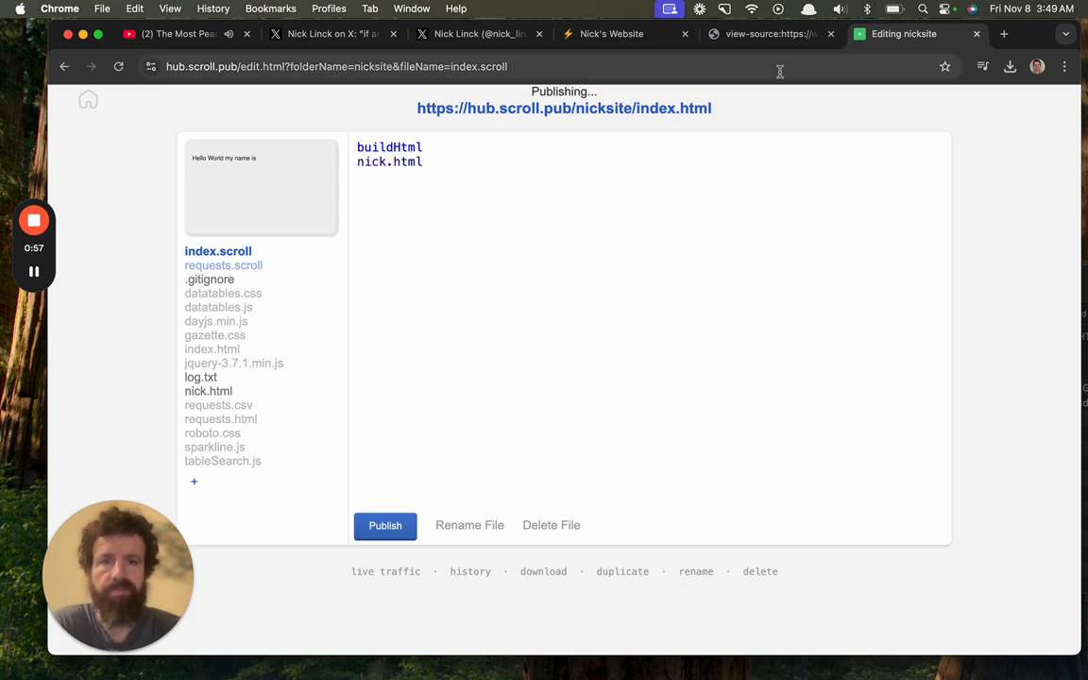
click(924, 34)
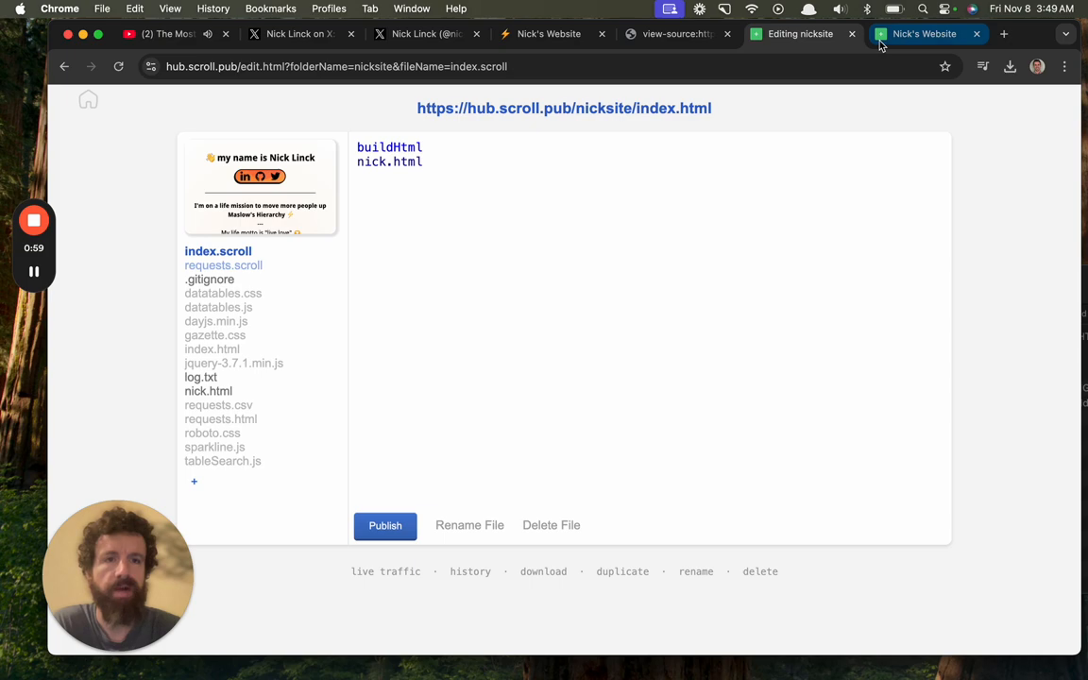
Step: Check the published nicksite page matches Nick's site, then open the live-traffic globe
click(924, 34)
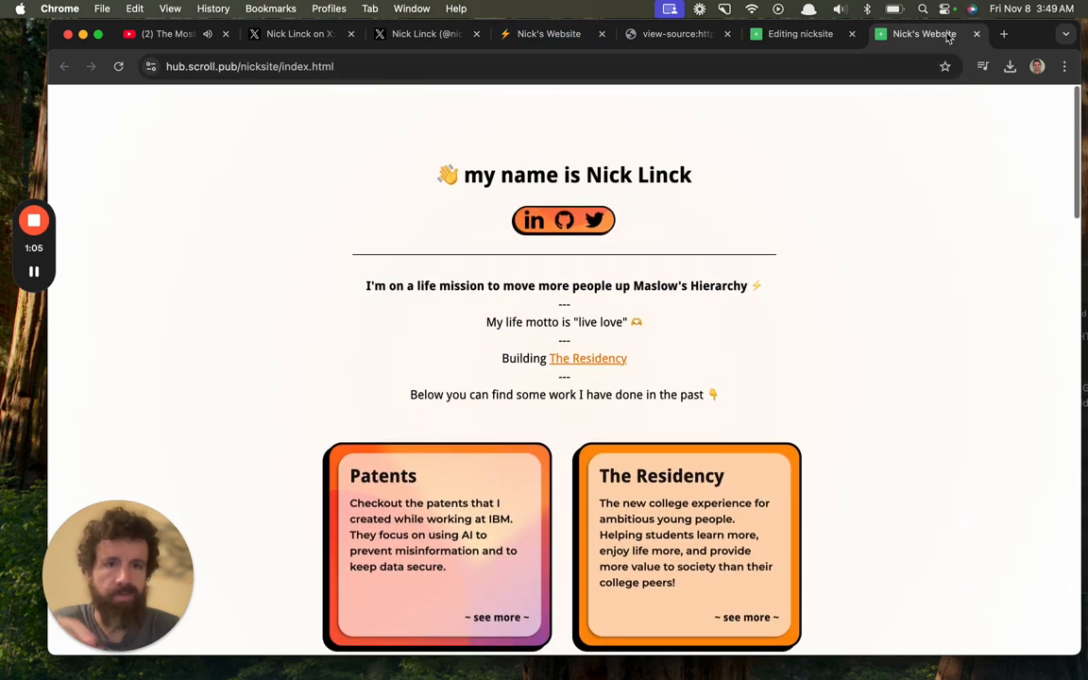
click(800, 34)
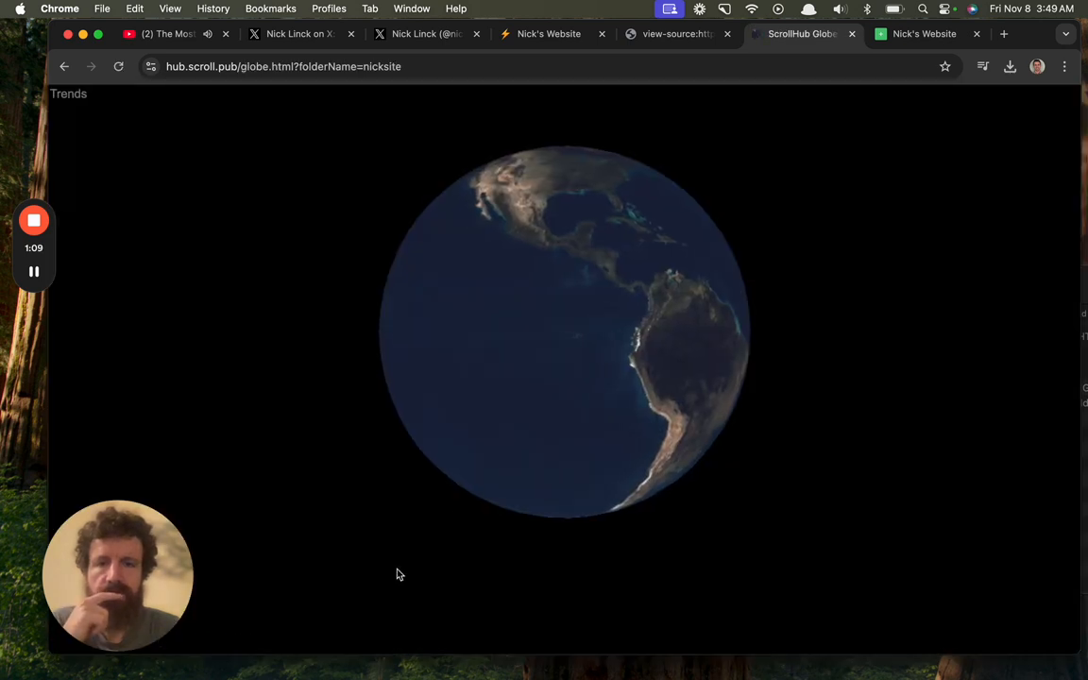
Step: Reload the published nicksite page in a separate window to log visits, then close it
click(924, 34)
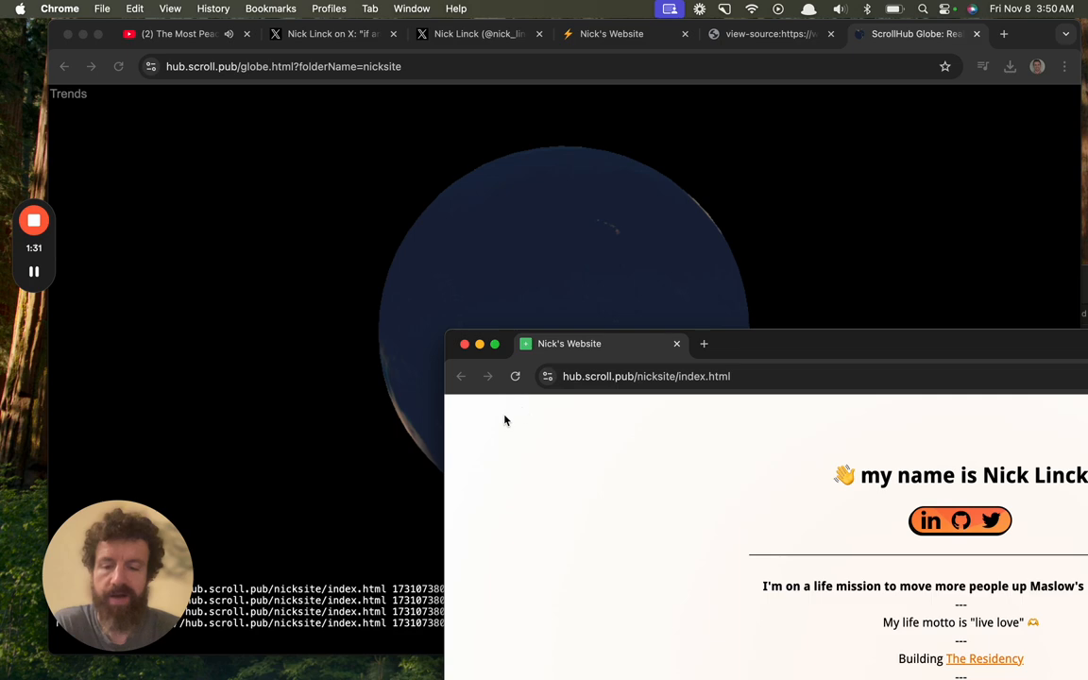
click(677, 343)
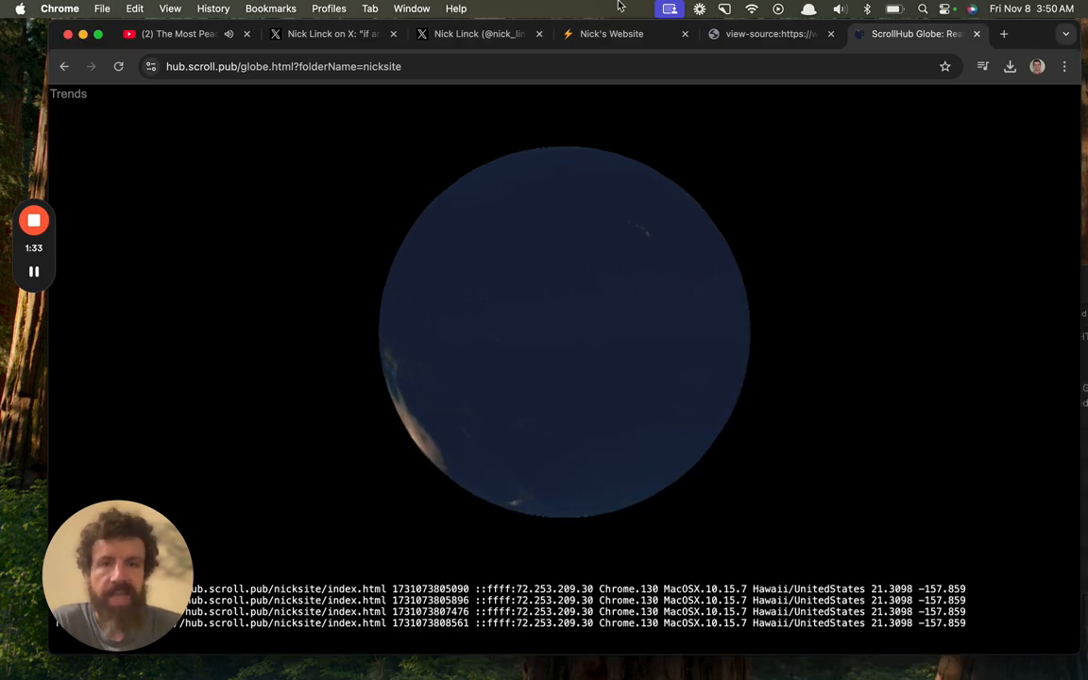
click(477, 34)
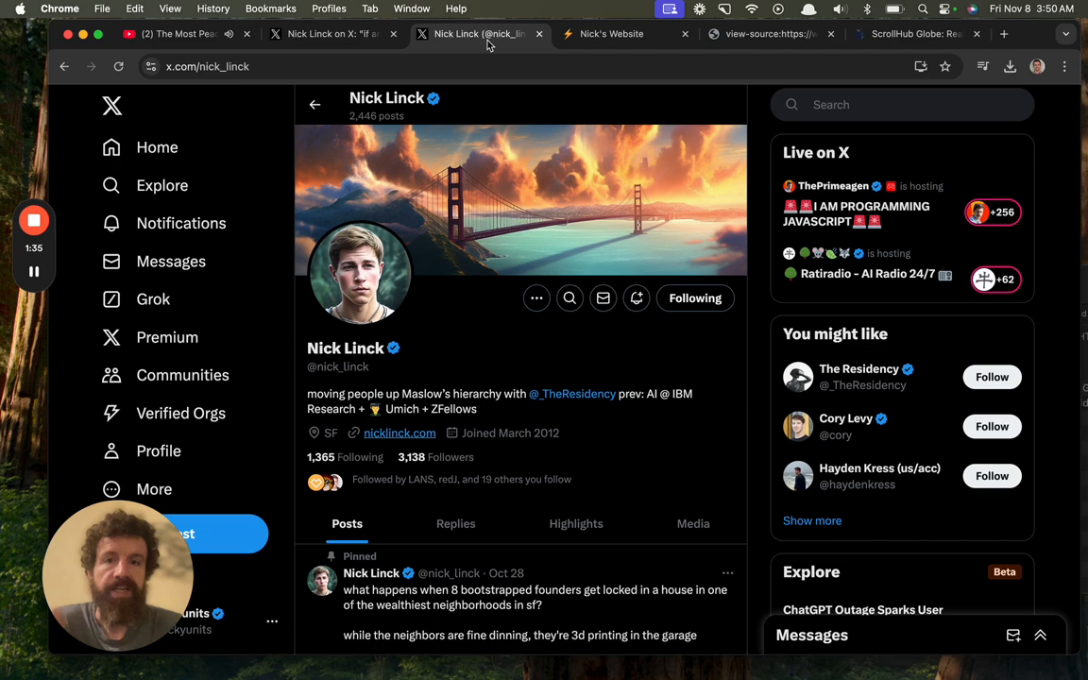
Step: View Nick Linck's animated-globe request post, then return to the ScrollHub home page
click(331, 34)
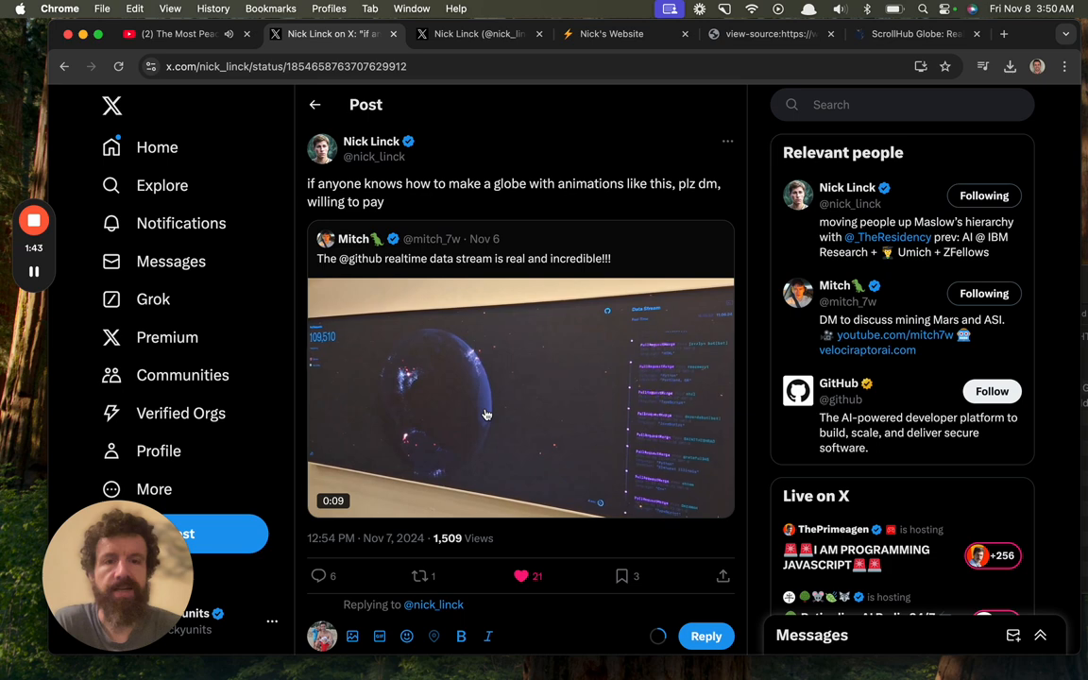
click(916, 35)
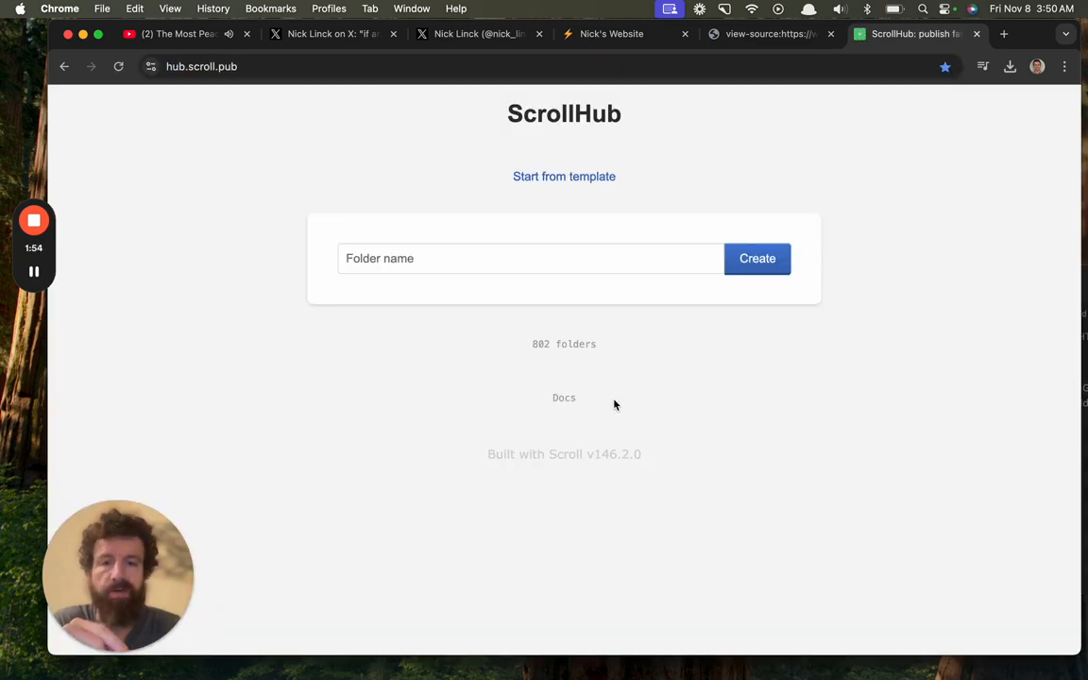
click(564, 398)
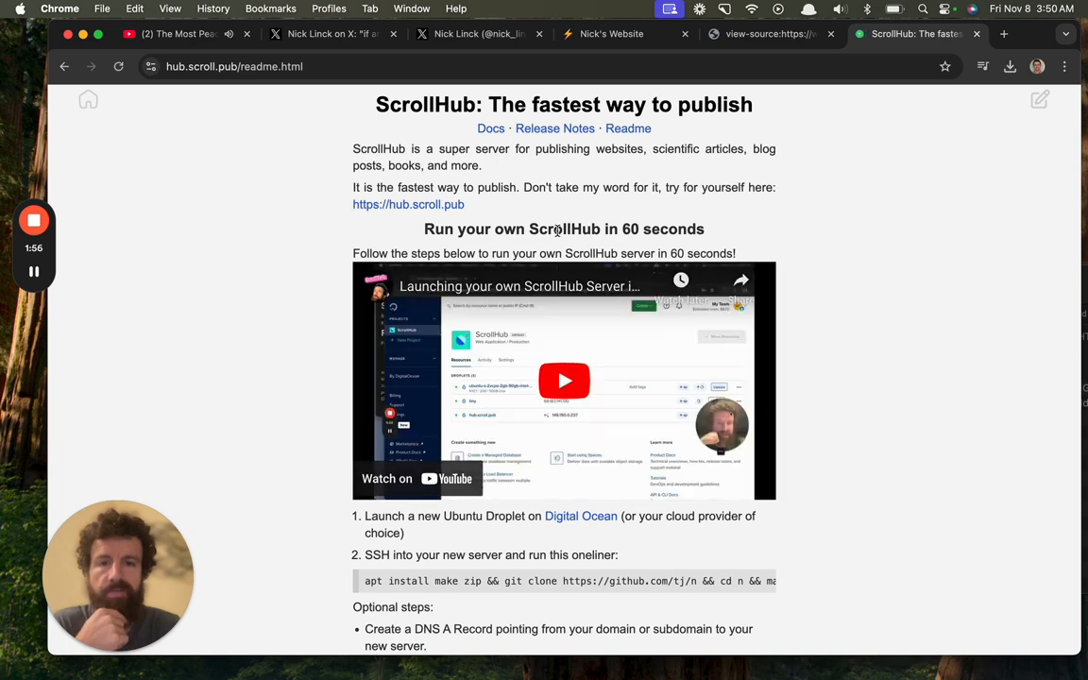
scroll(down, 3)
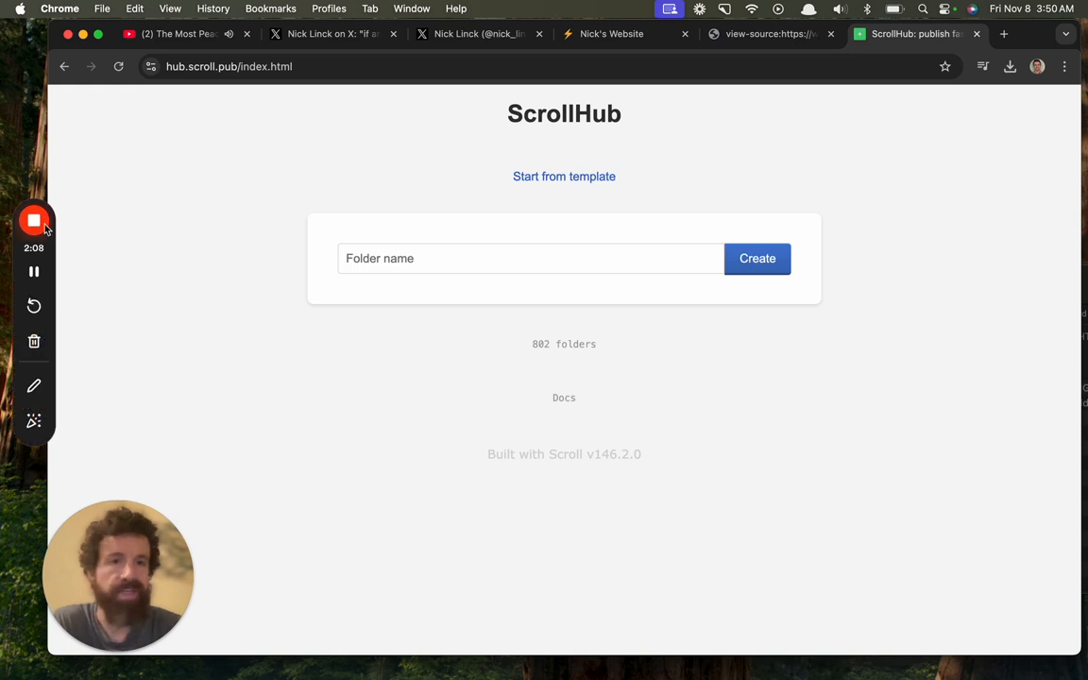
mouse_move(33, 221)
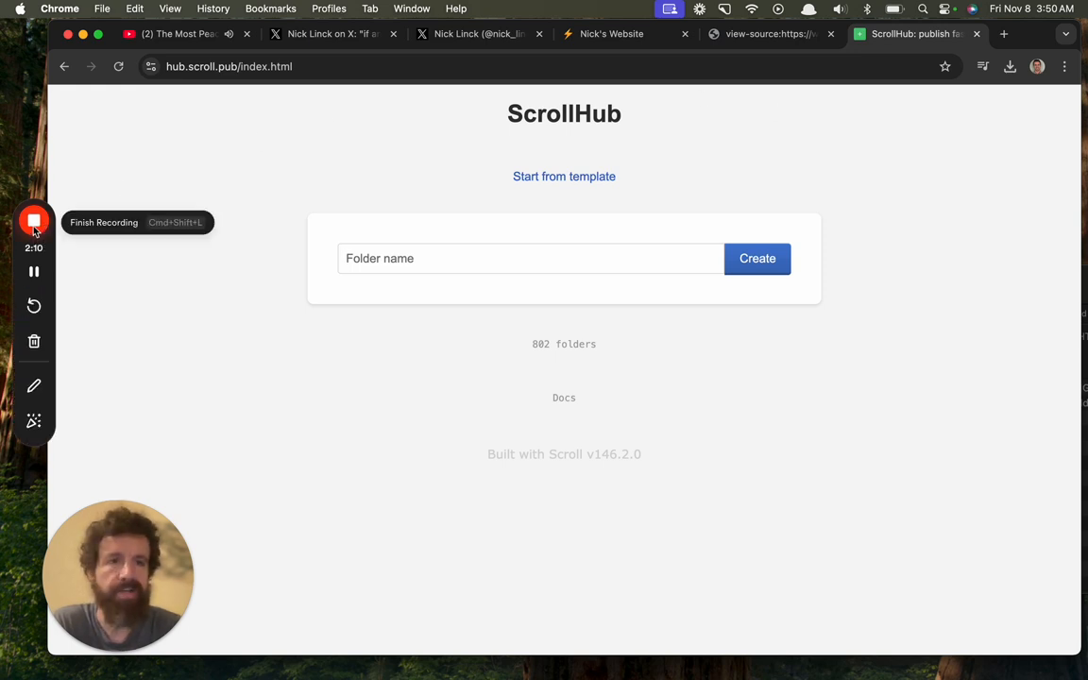